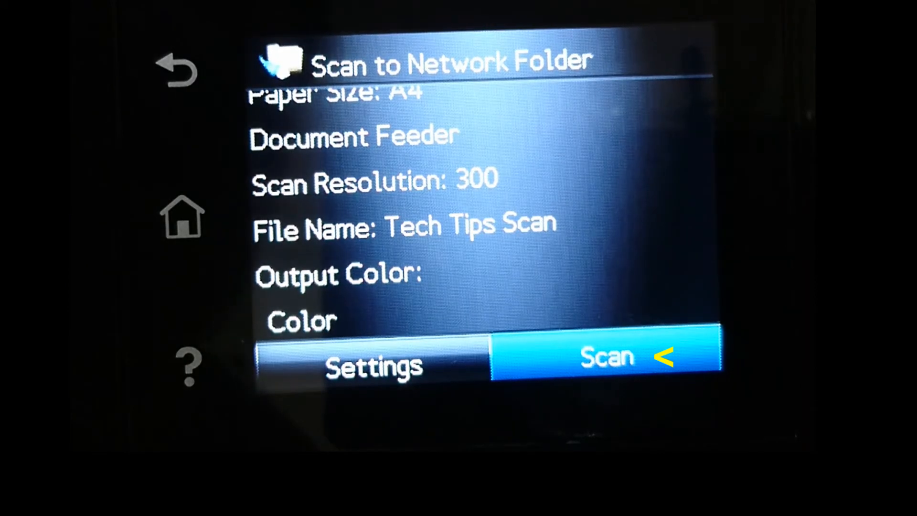
Scan the document to the network folder as Tech Tips Scan.pdf and await confirmation.
{"action": "left_click", "coordinate": [607, 357]}
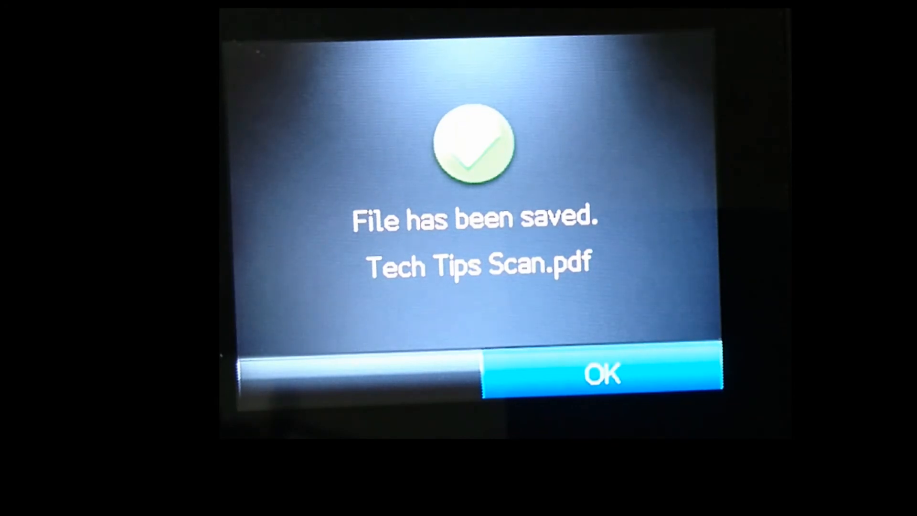
{"action": "left_click", "coordinate": [605, 374]}
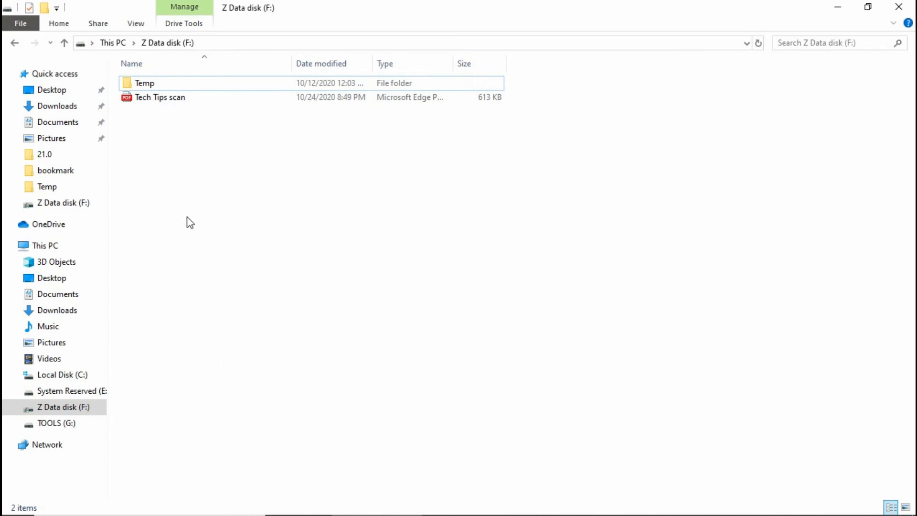
{"action": "mouse_move", "coordinate": [205, 192]}
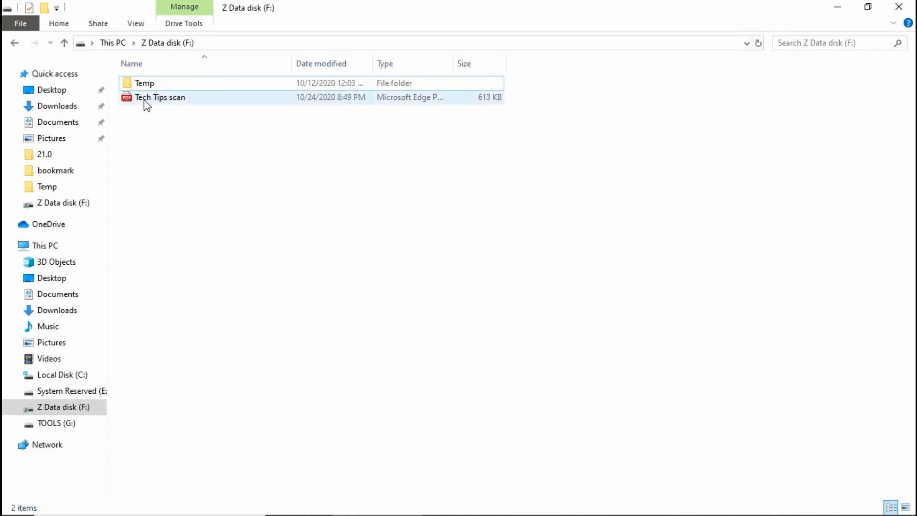
{"action": "mouse_move", "coordinate": [151, 98]}
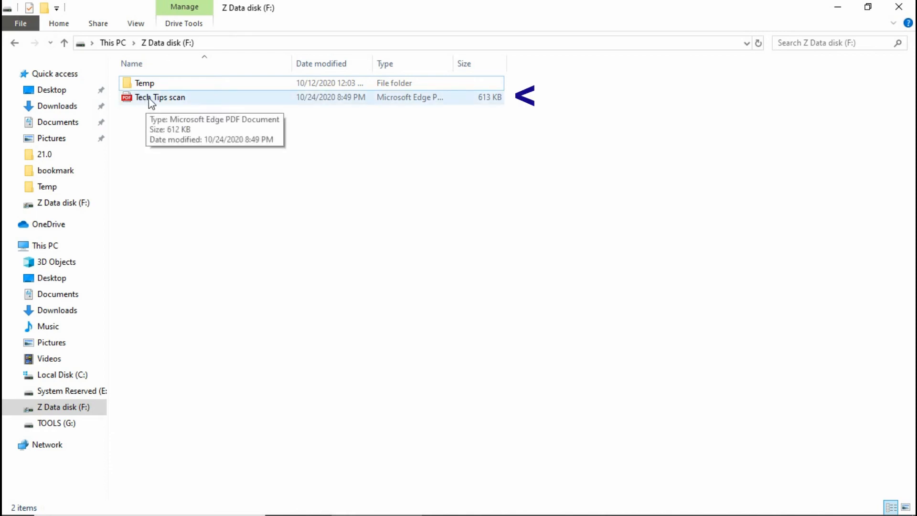
Open Tech Tips scan PDF in Edge and scroll through pages 1 and 2 and back.
{"action": "double_click", "coordinate": [159, 97]}
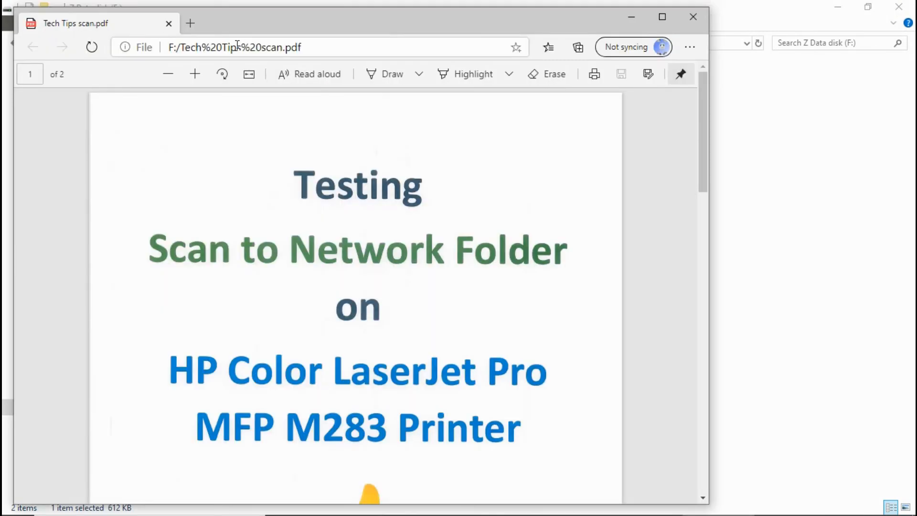
{"action": "mouse_move", "coordinate": [419, 211]}
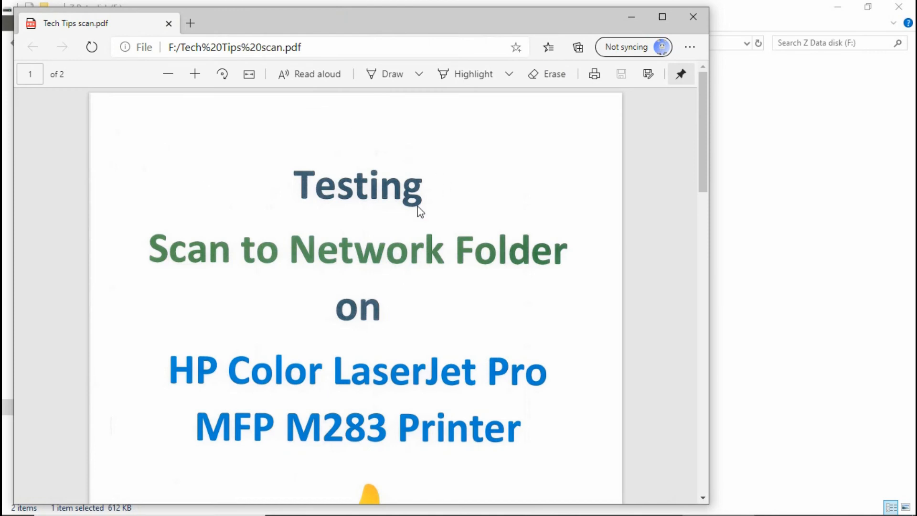
{"action": "scroll", "scroll_direction": "down", "scroll_amount": 3}
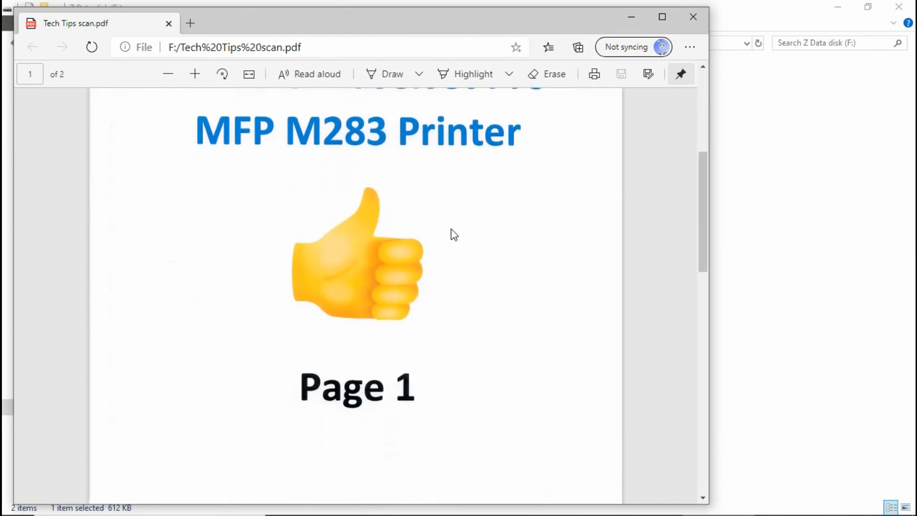
{"action": "scroll", "scroll_direction": "down", "scroll_amount": 3}
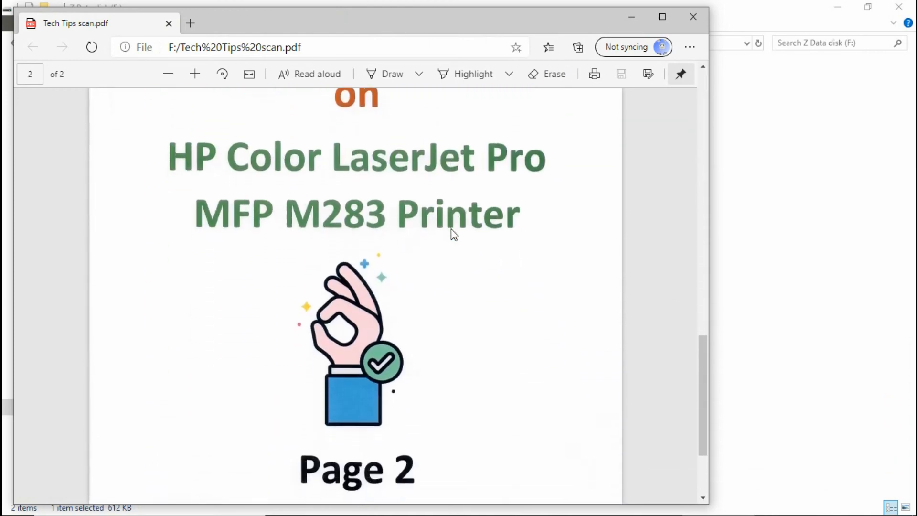
{"action": "scroll", "scroll_direction": "up", "scroll_amount": 3}
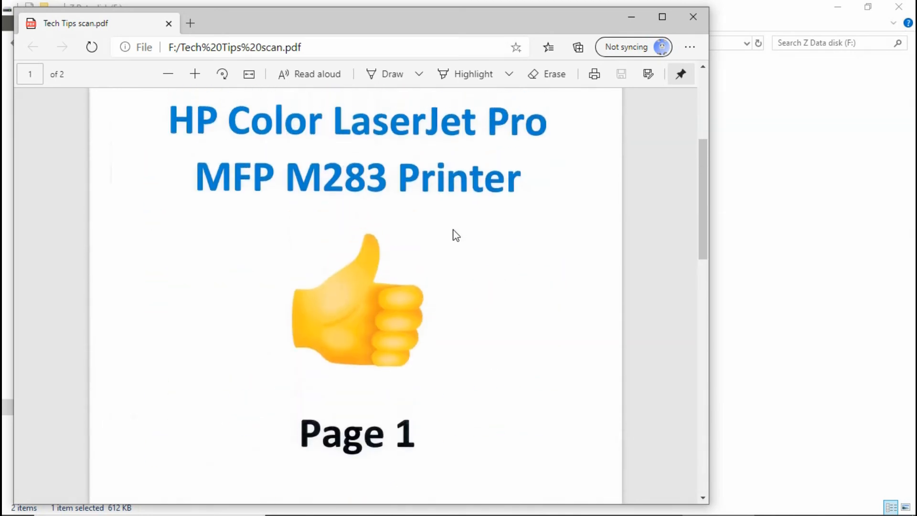